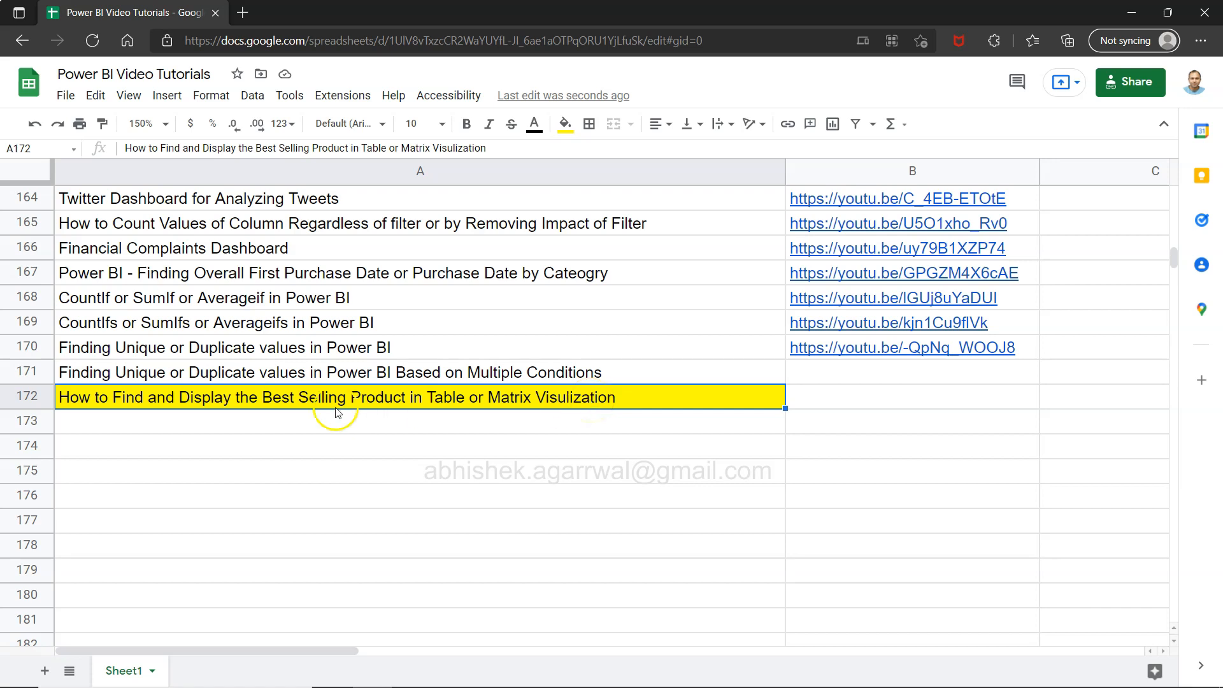
mouse_move(165, 406)
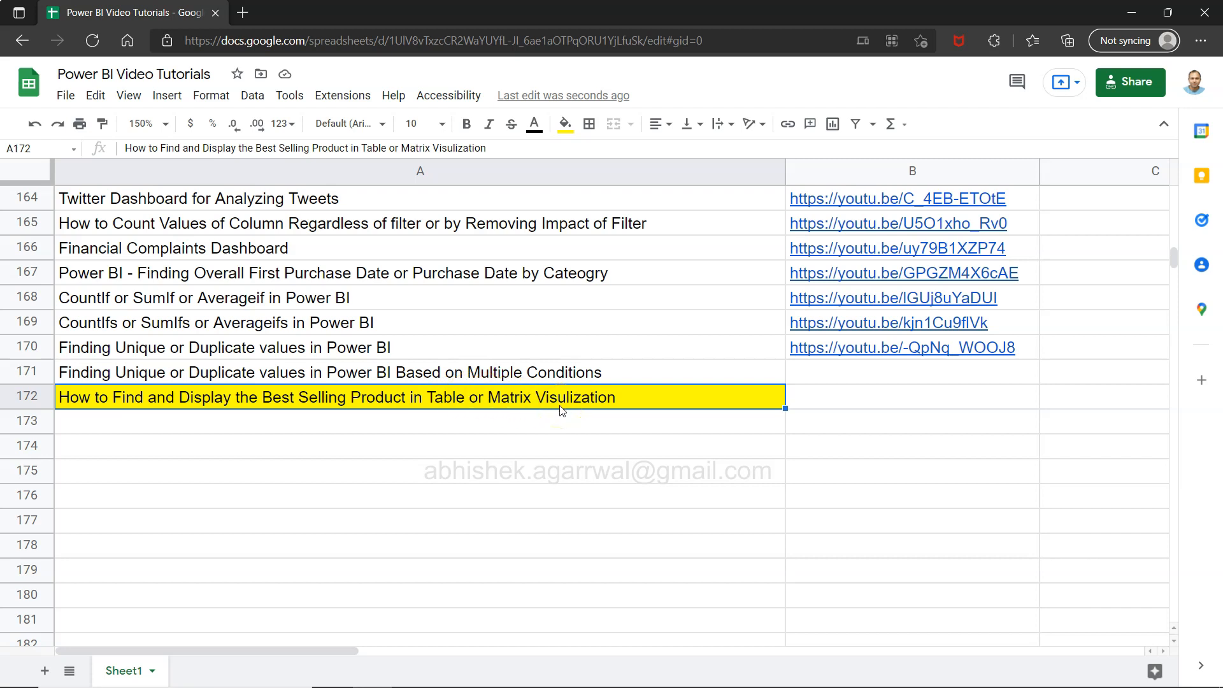
Switch from the Google Sheets tutorial list to the Power BI Sales Dashboard report
key("alt+tab")
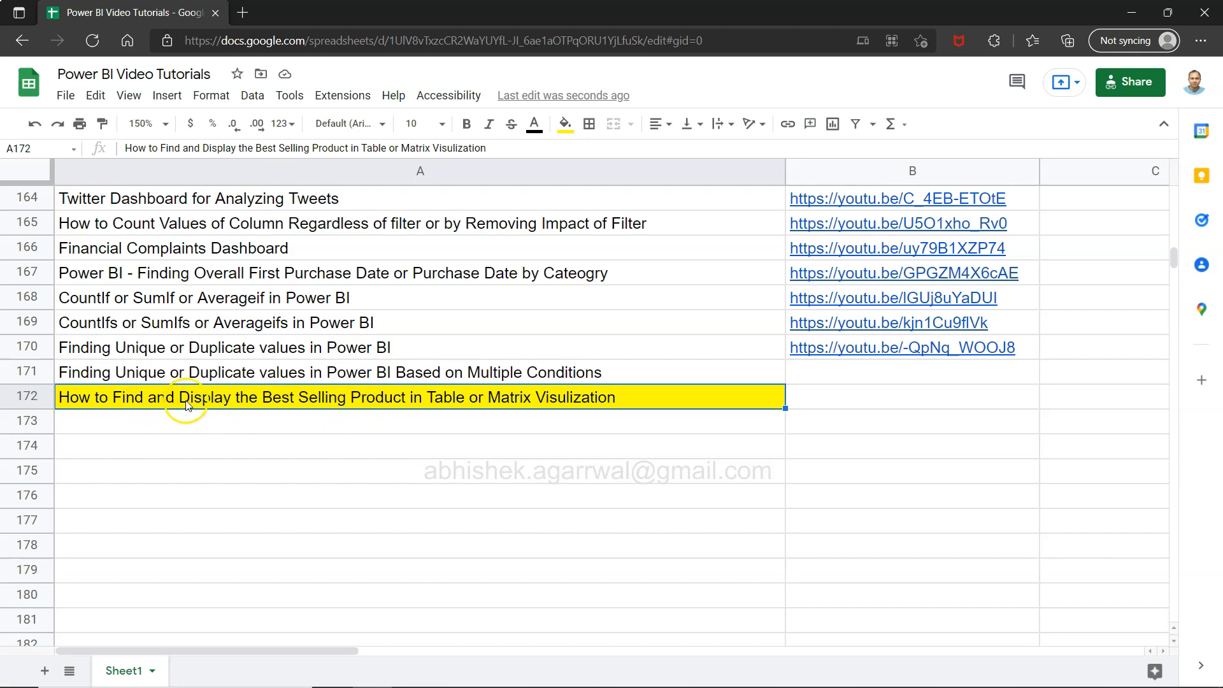
left_click(436, 40)
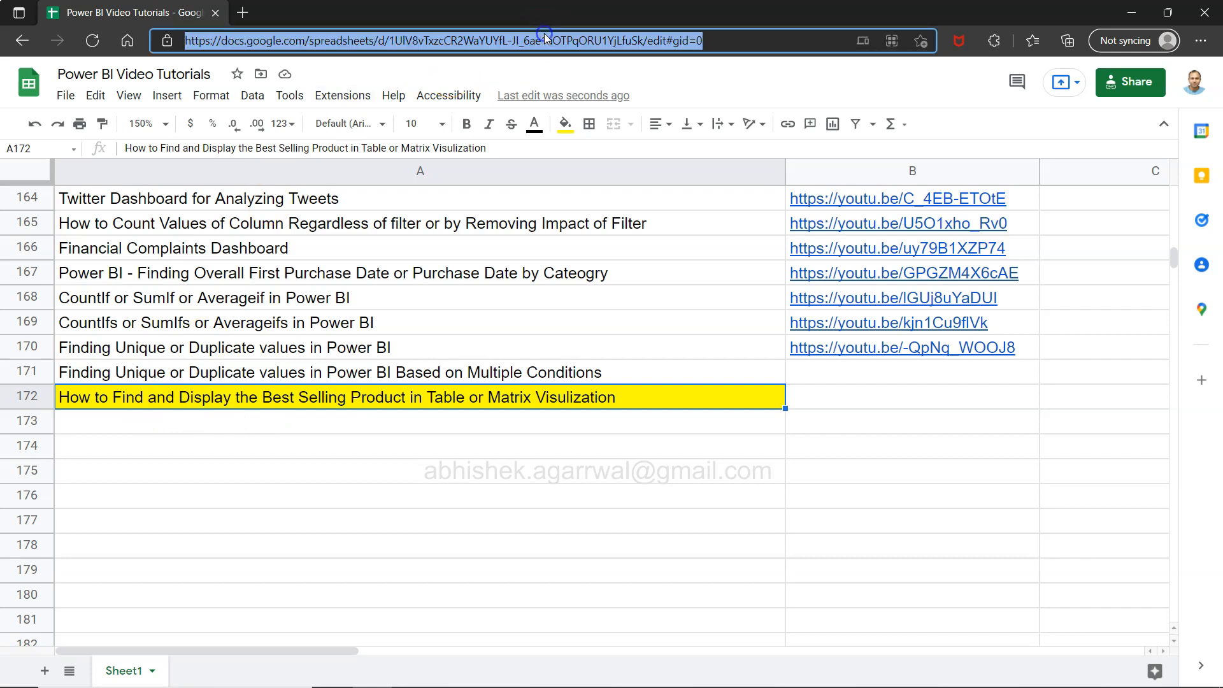
mouse_move(658, 103)
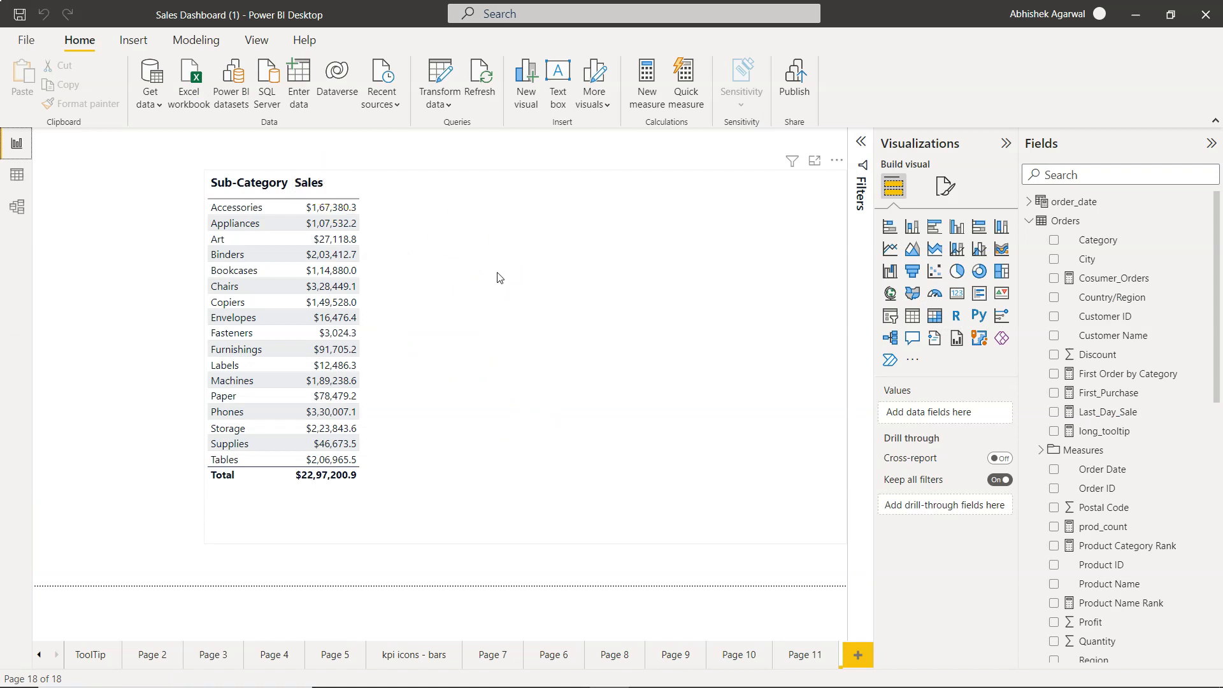
Select the Sub-Category and Sales table visual on the report canvas
left_click(234, 318)
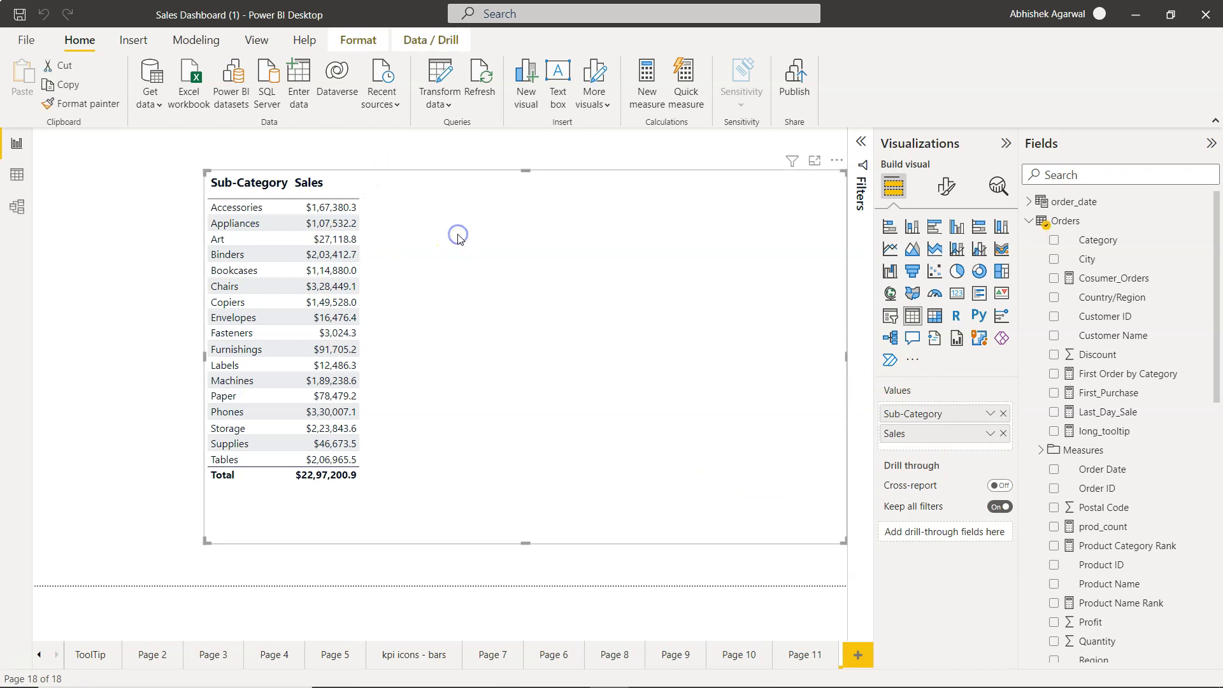
mouse_move(912, 414)
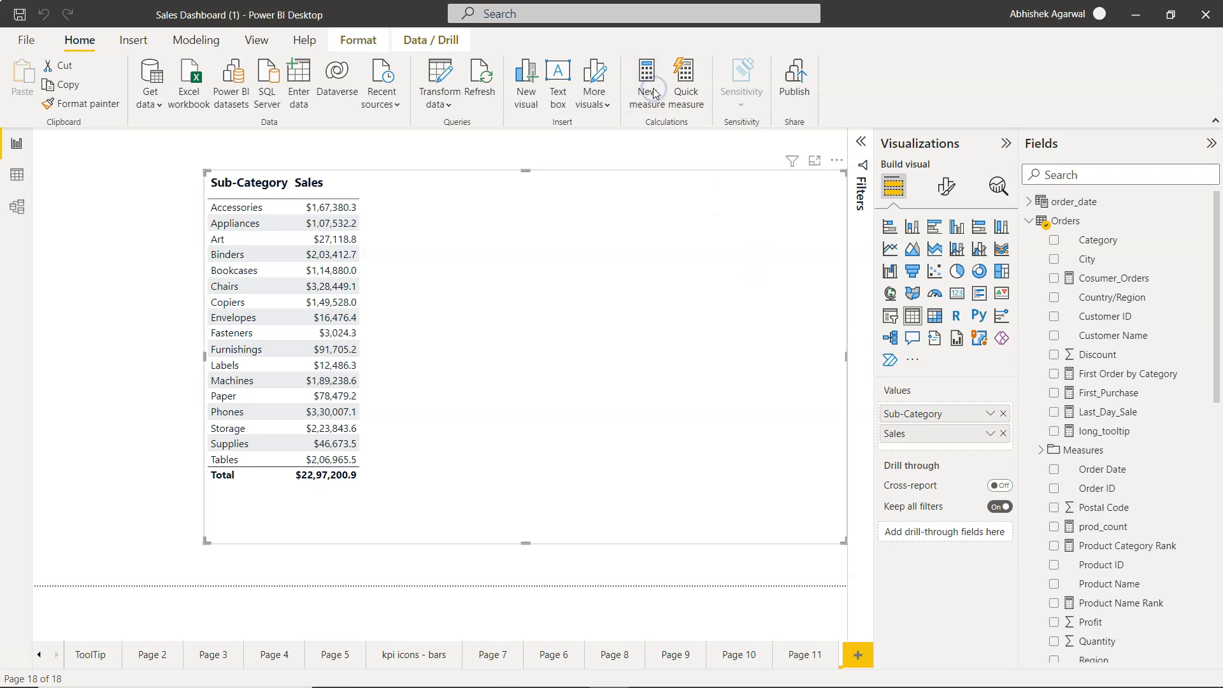
Create a new measure reading 'Best Selling Product = FIRSTNONBLANK('
left_click(647, 78)
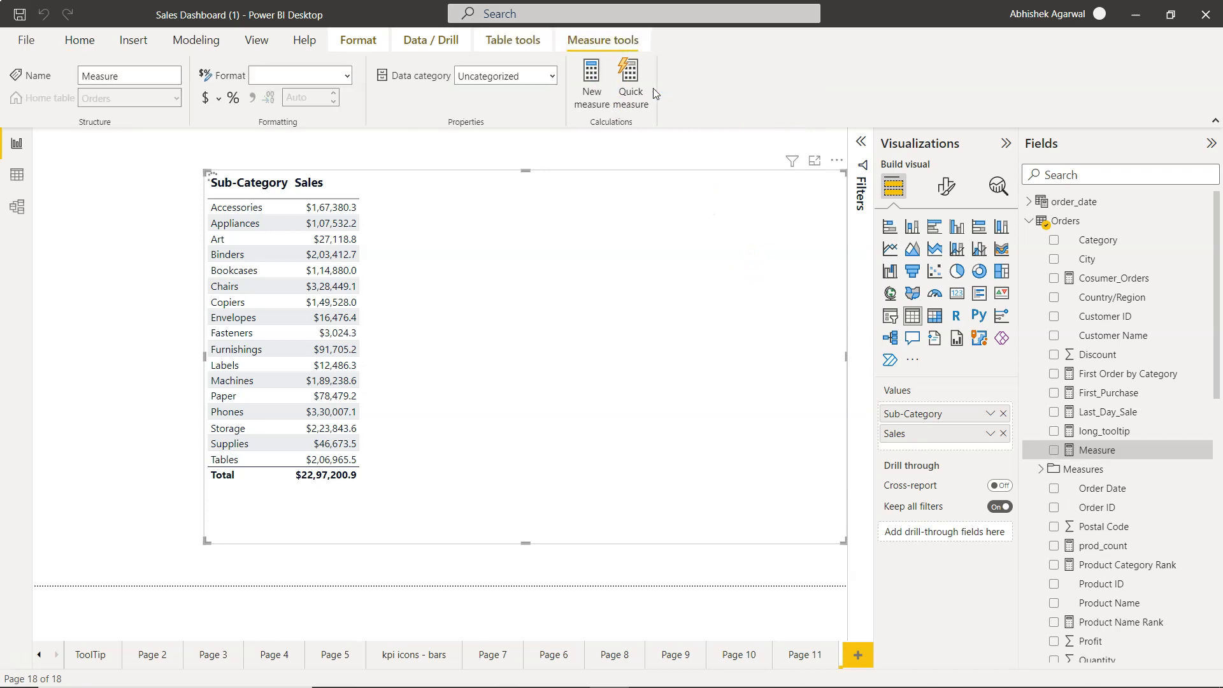
type("Best Selling")
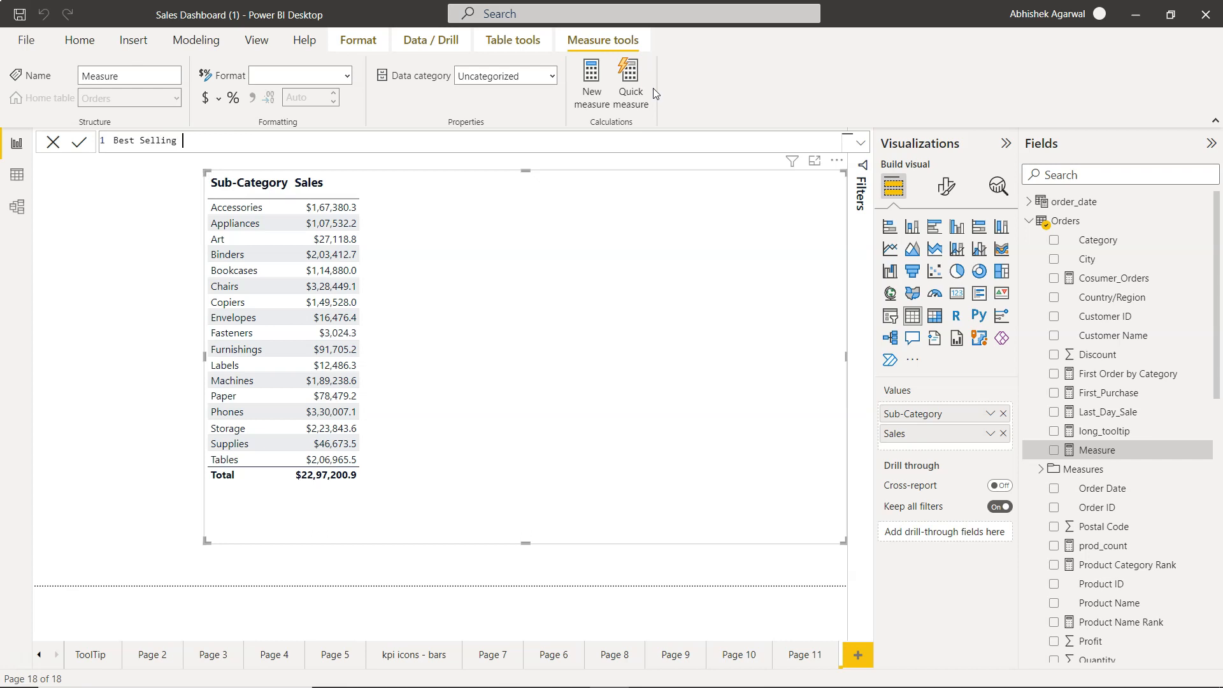
type("Product =")
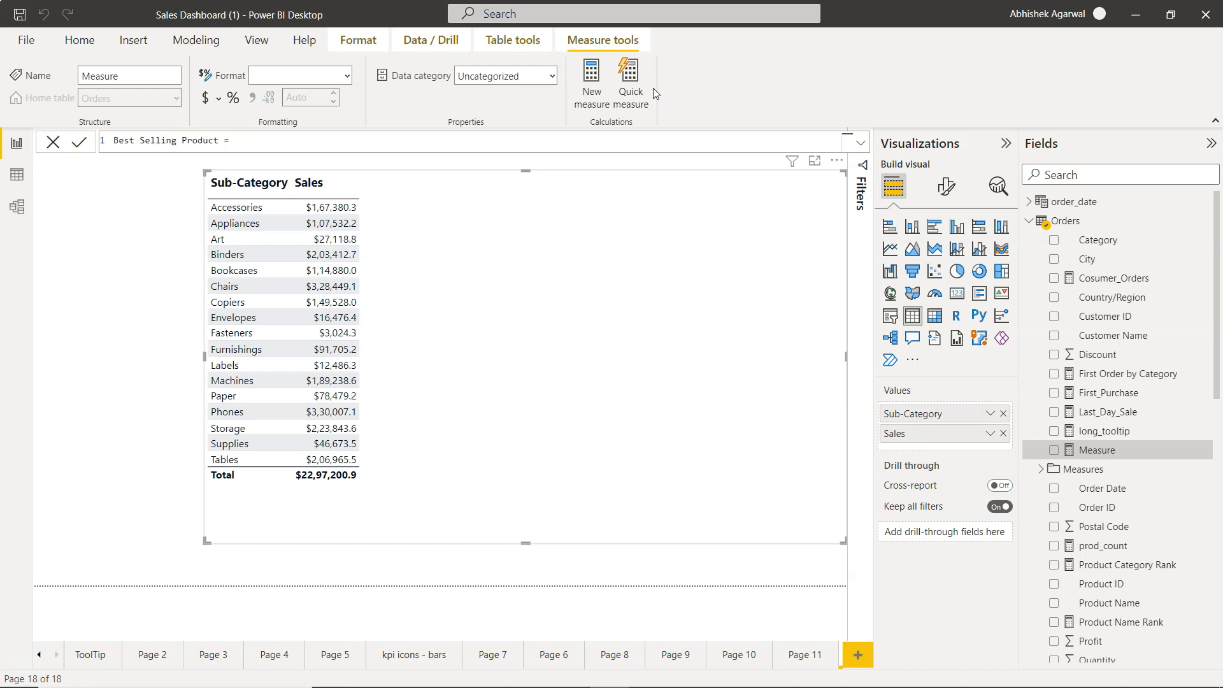
left_click(242, 140)
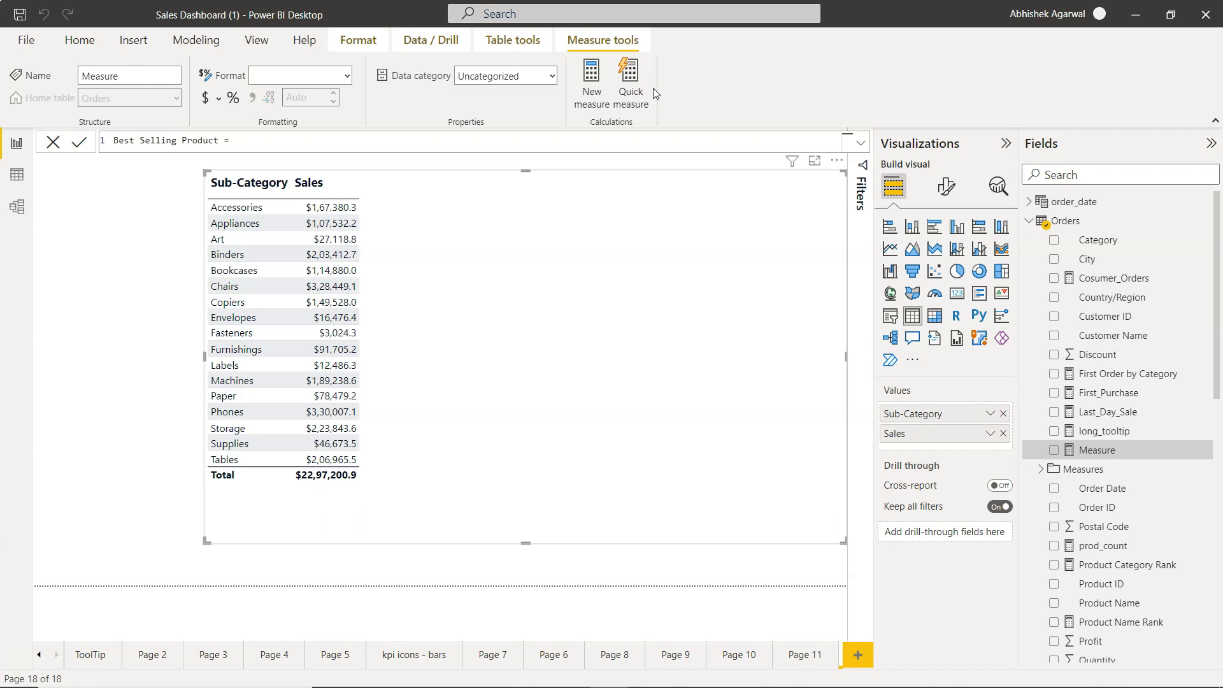
left_click(234, 141)
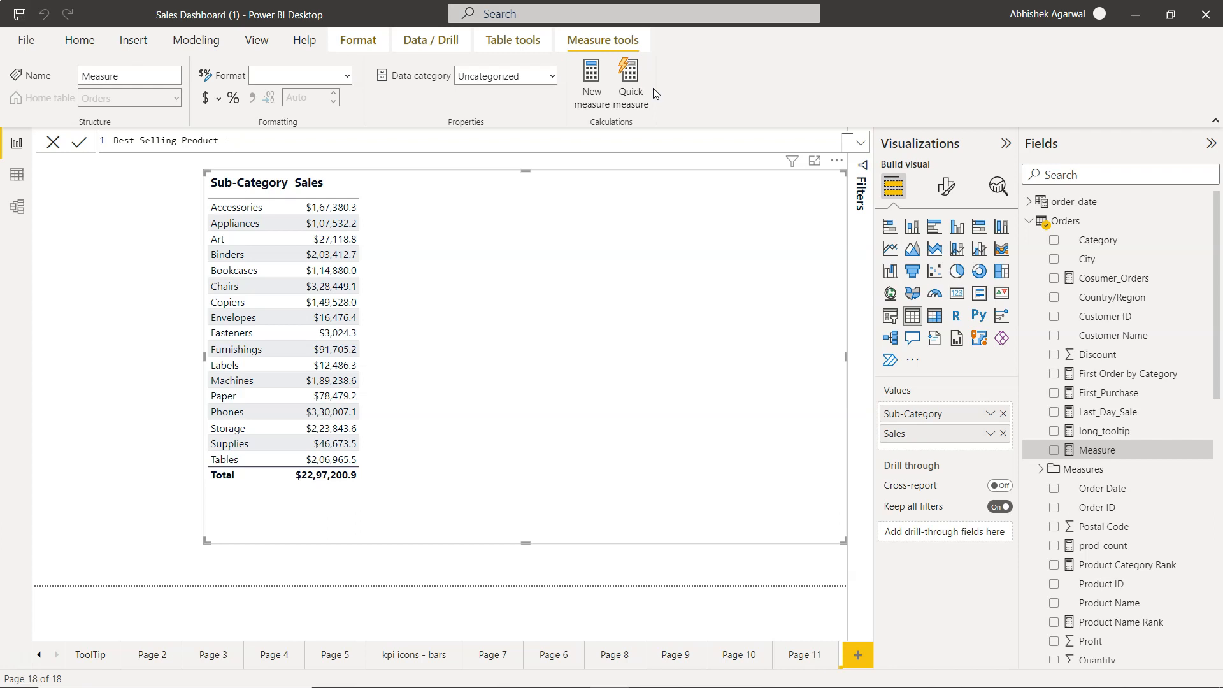
type("First")
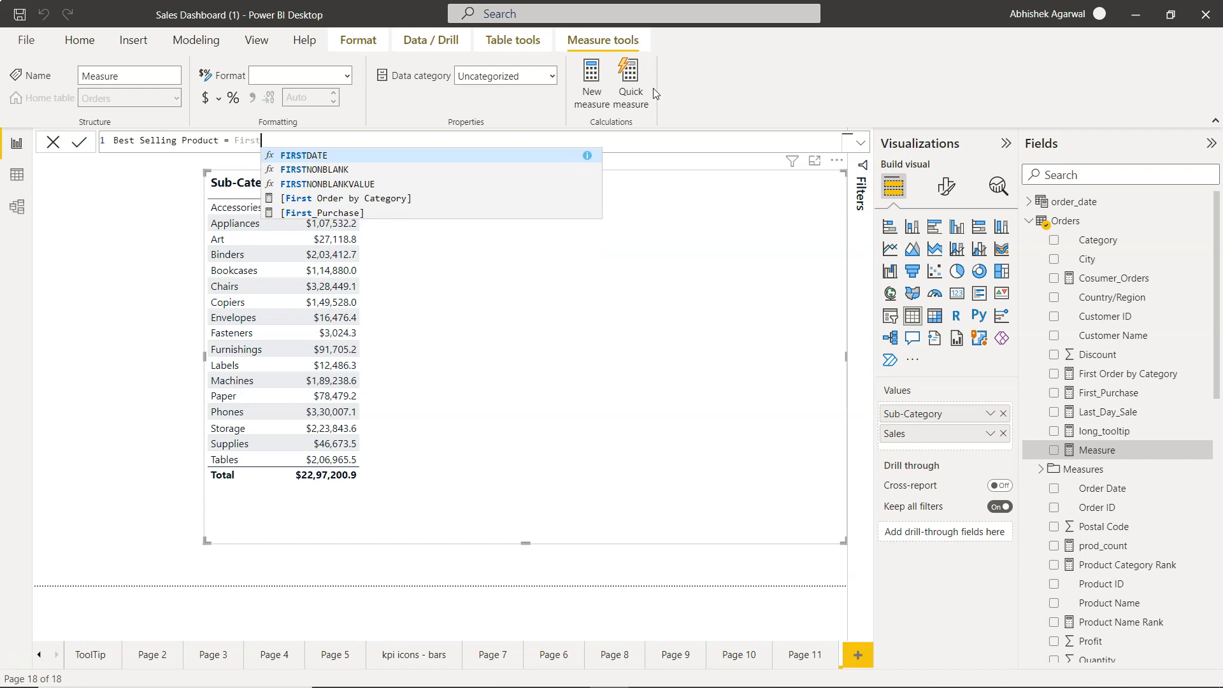
type("FIRSTNONBLANK(")
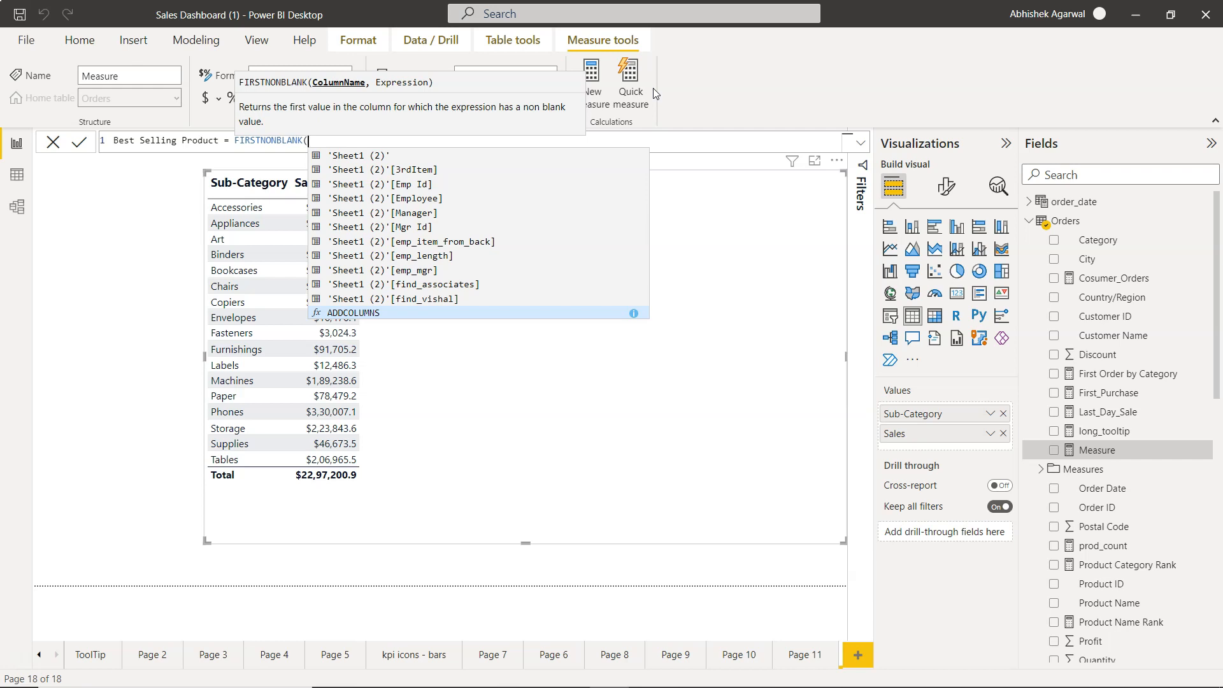
Extend the formula to FIRSTNONBLANK(TOPN(1,VALUES(Orders[Product Name])
type("to")
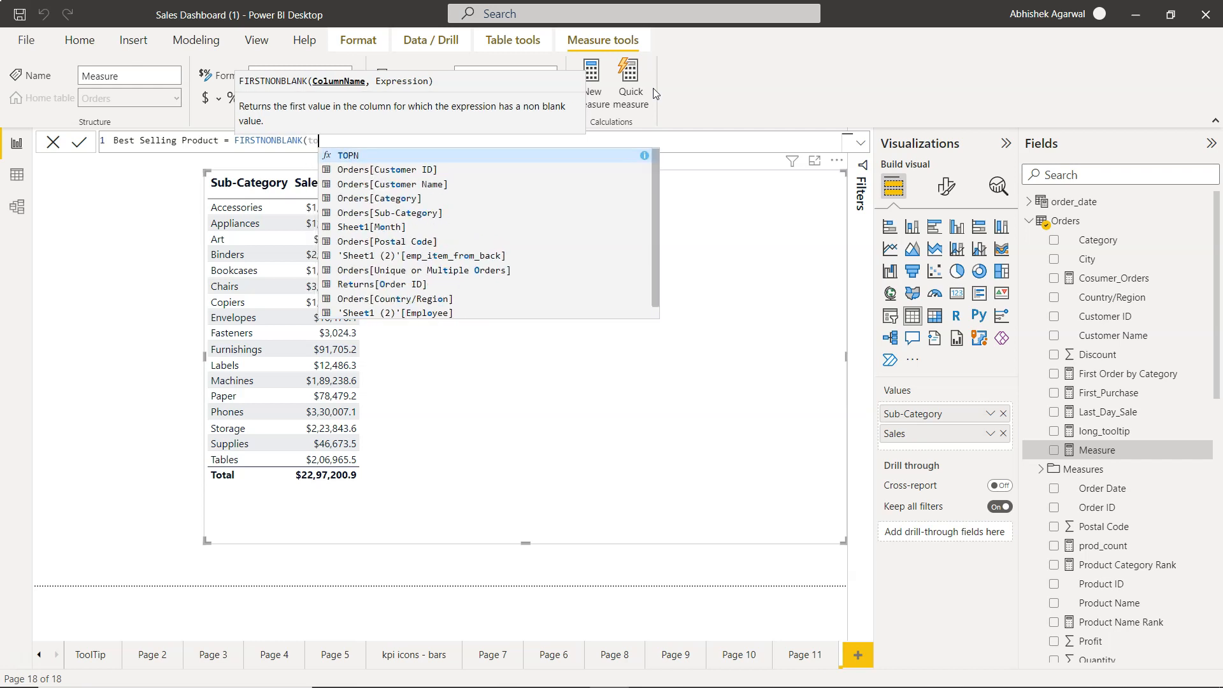
type("TOPN(")
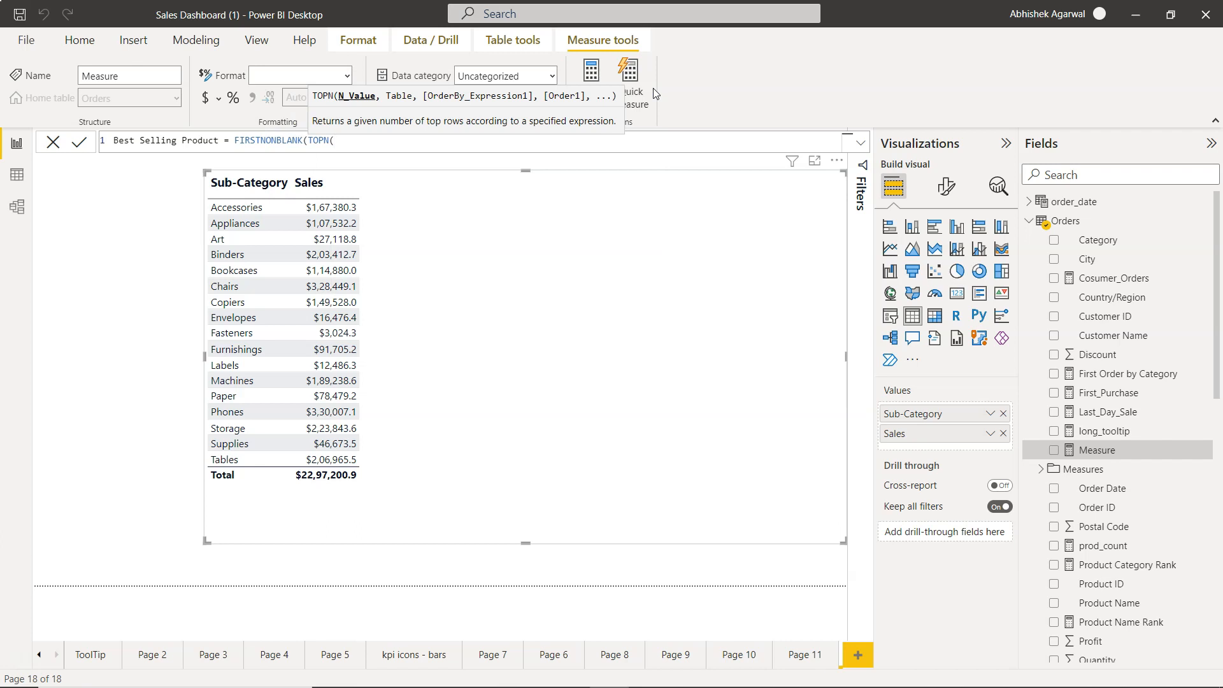
type("1,")
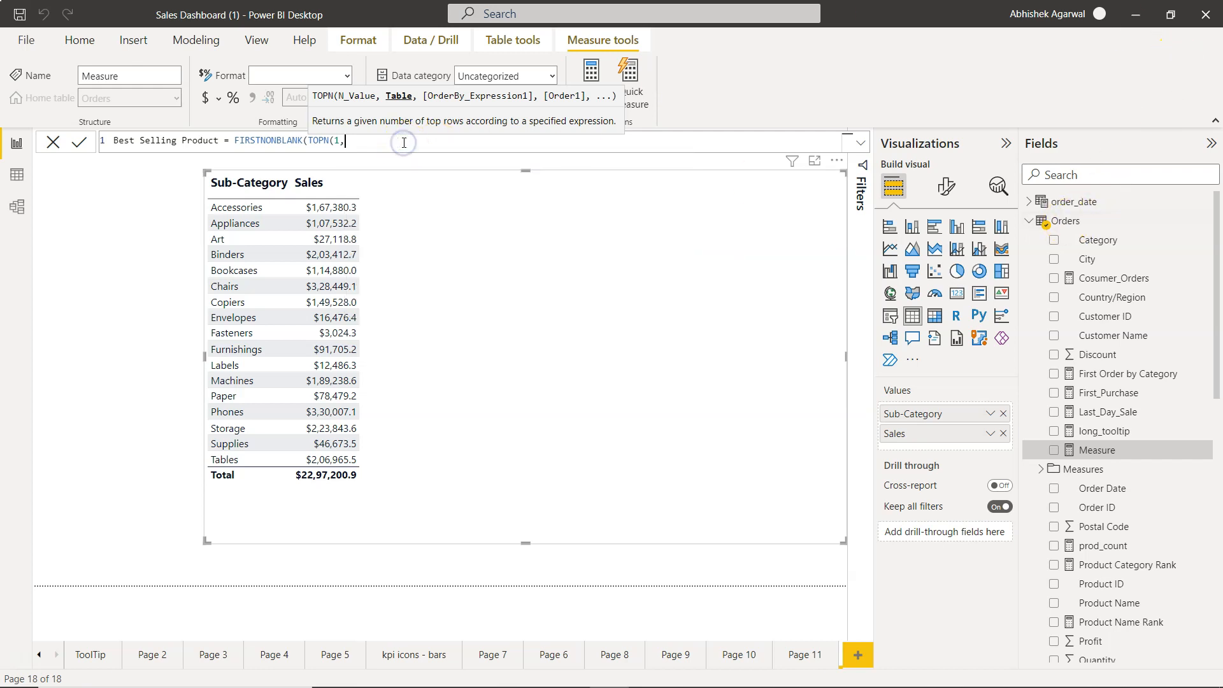
mouse_move(1133, 536)
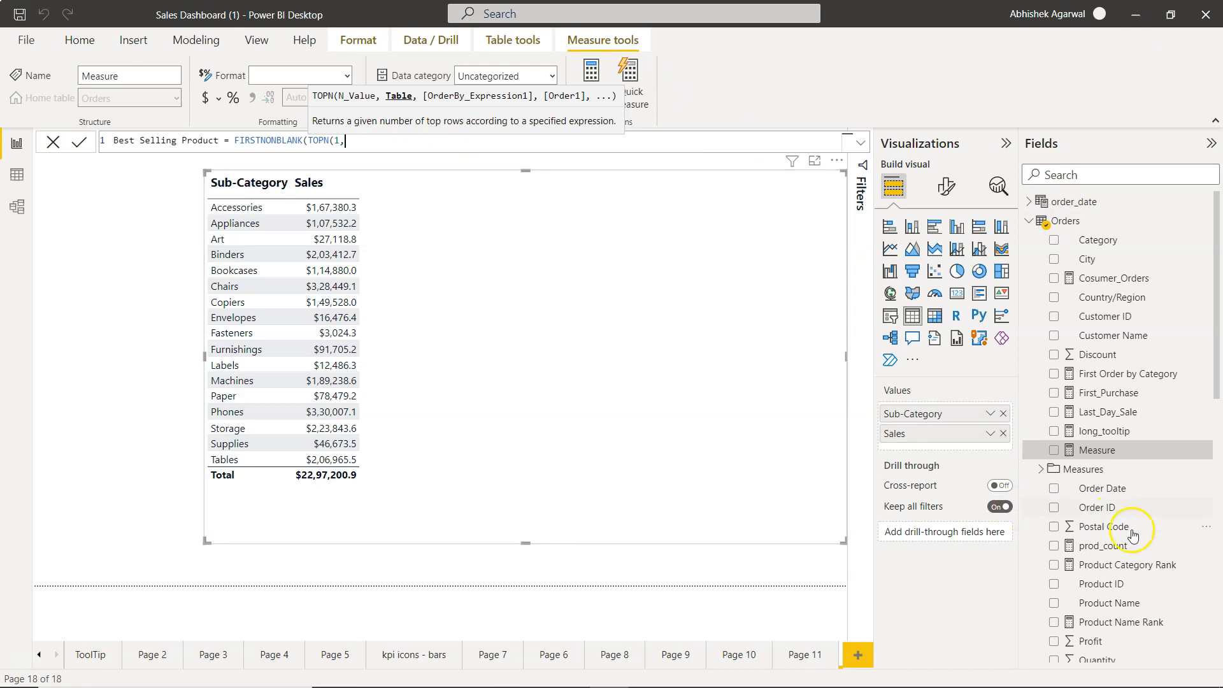
scroll("down", 3)
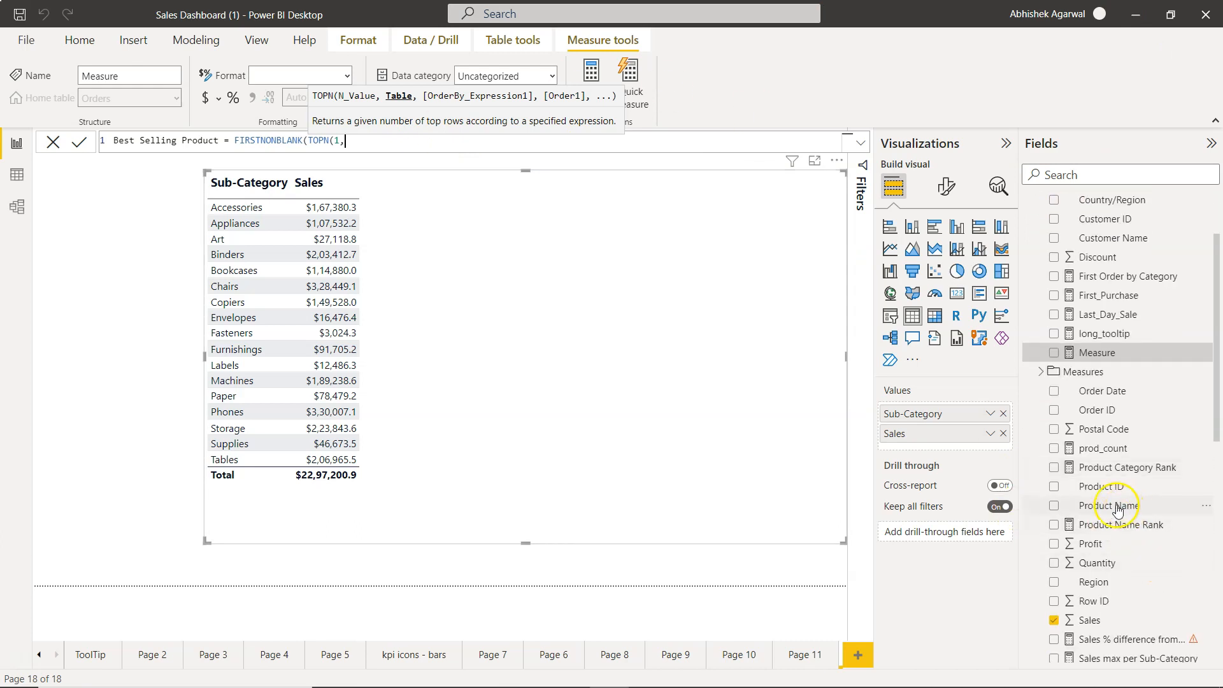
type("Va")
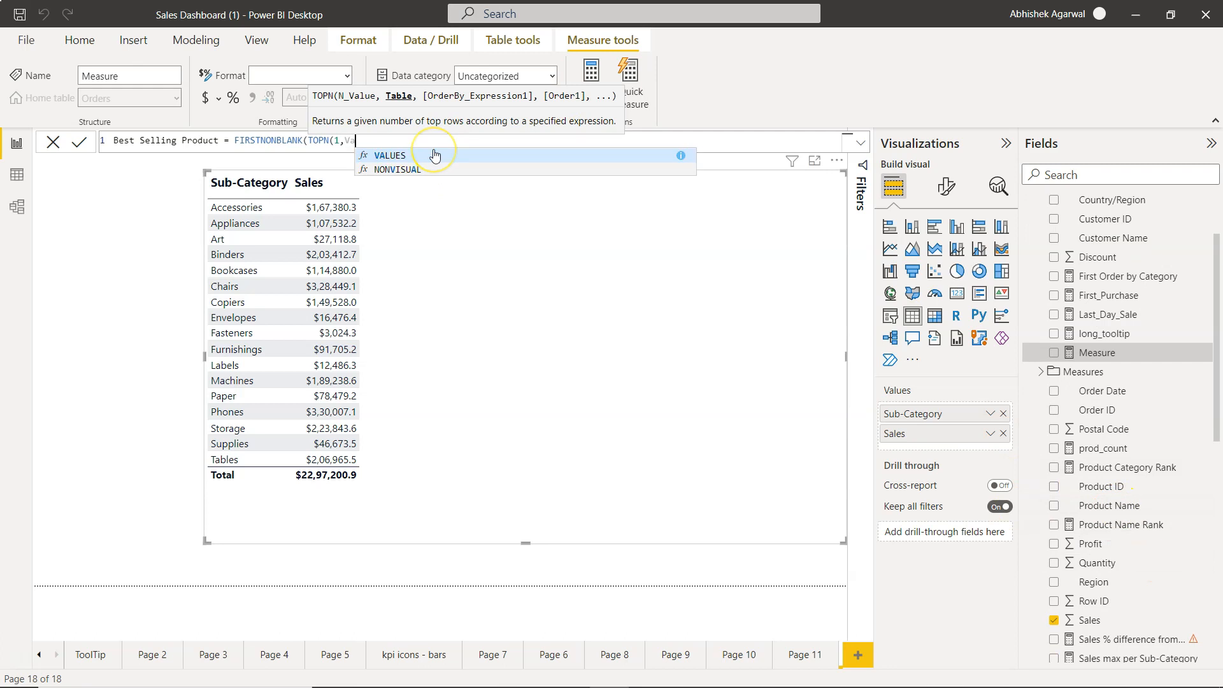
type("VALUES(Prod")
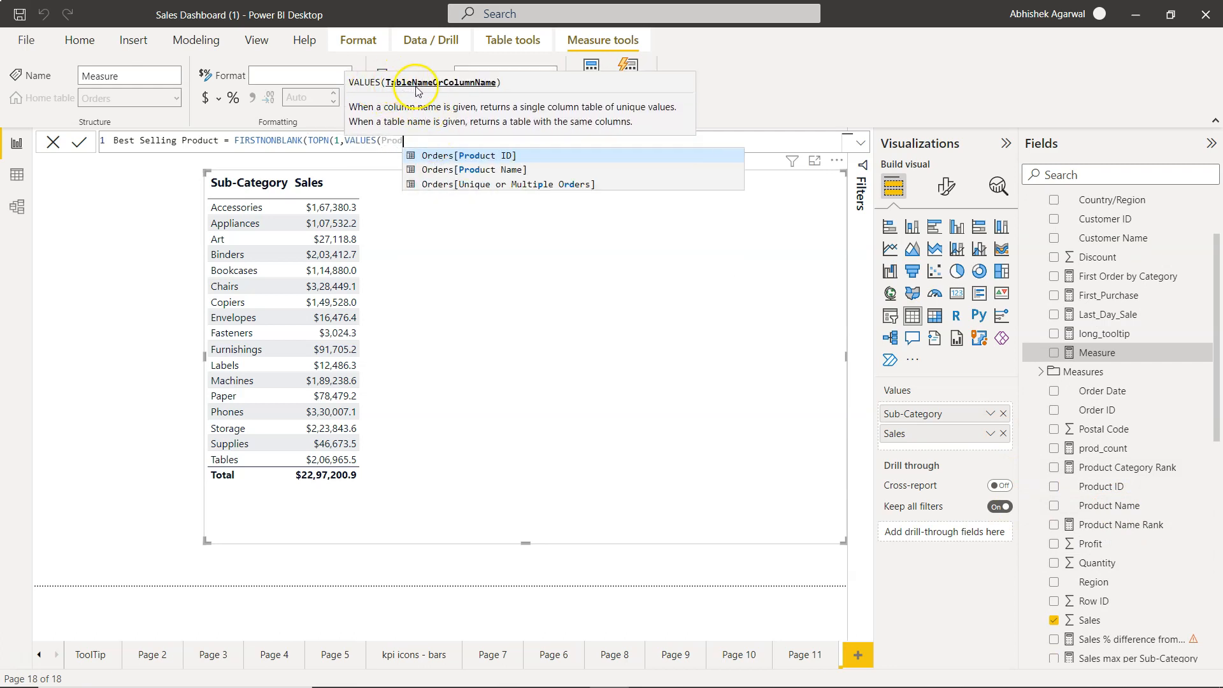
mouse_move(393, 91)
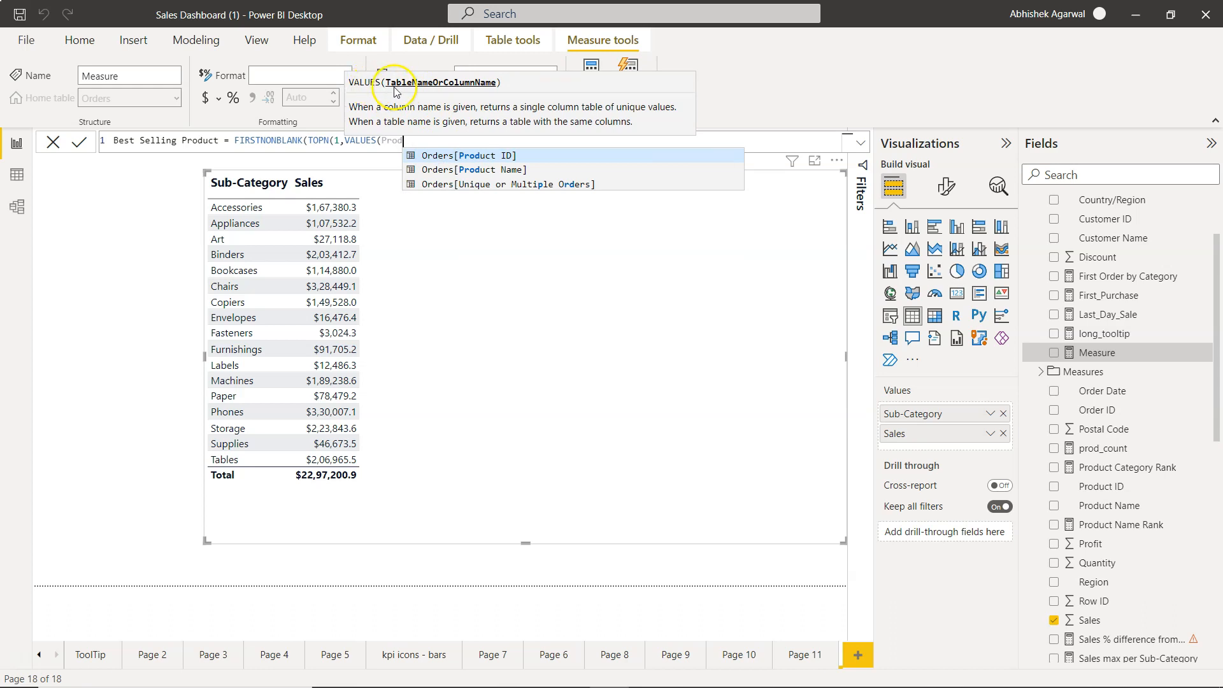
mouse_move(458, 88)
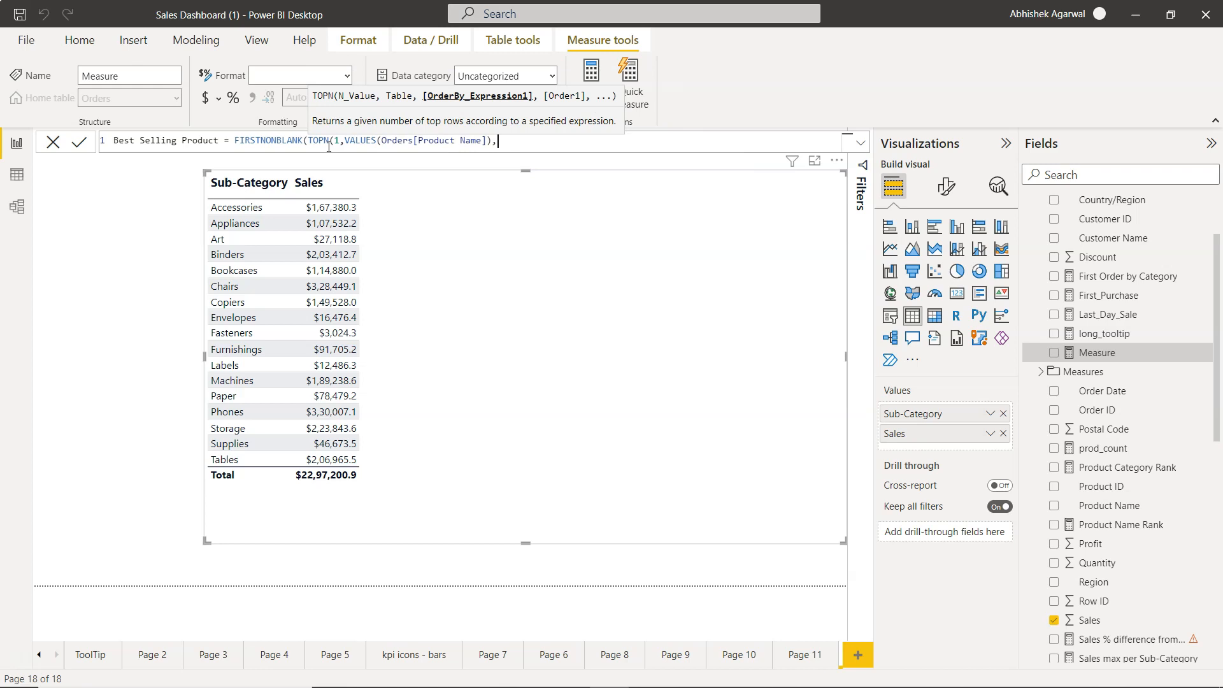
Add SUM(Orders[Sales])) as TOPN's order-by expression, choosing the Sales column
type("SUM(sal")
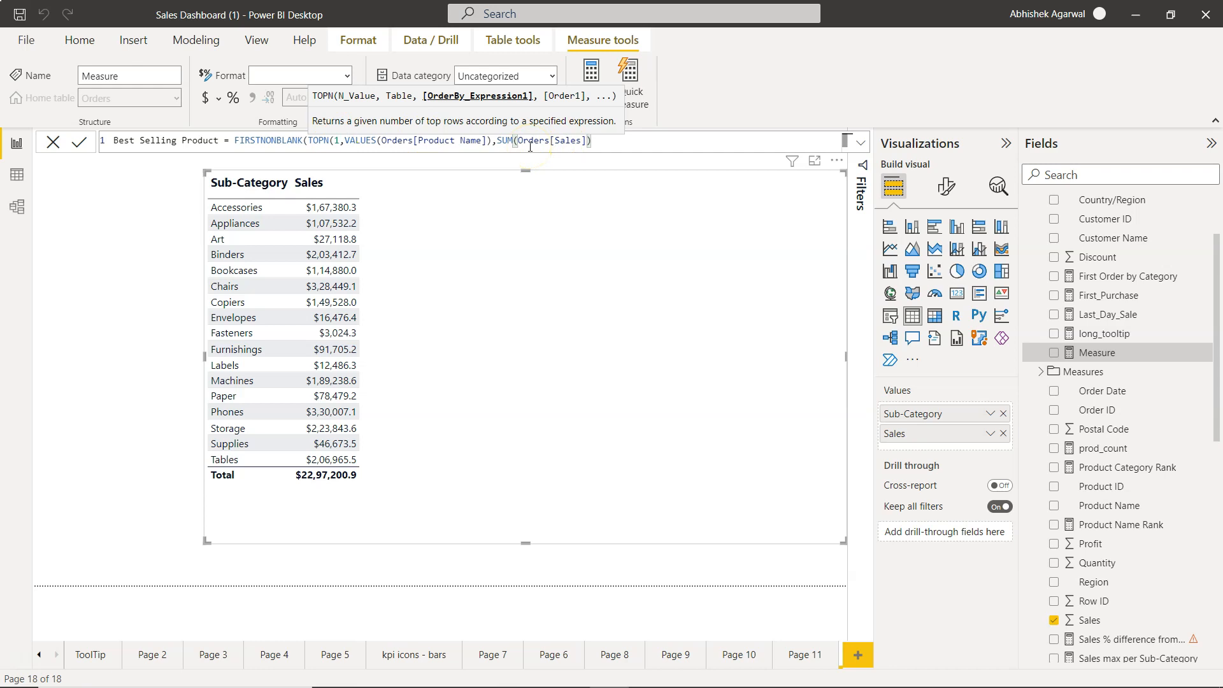
mouse_move(582, 168)
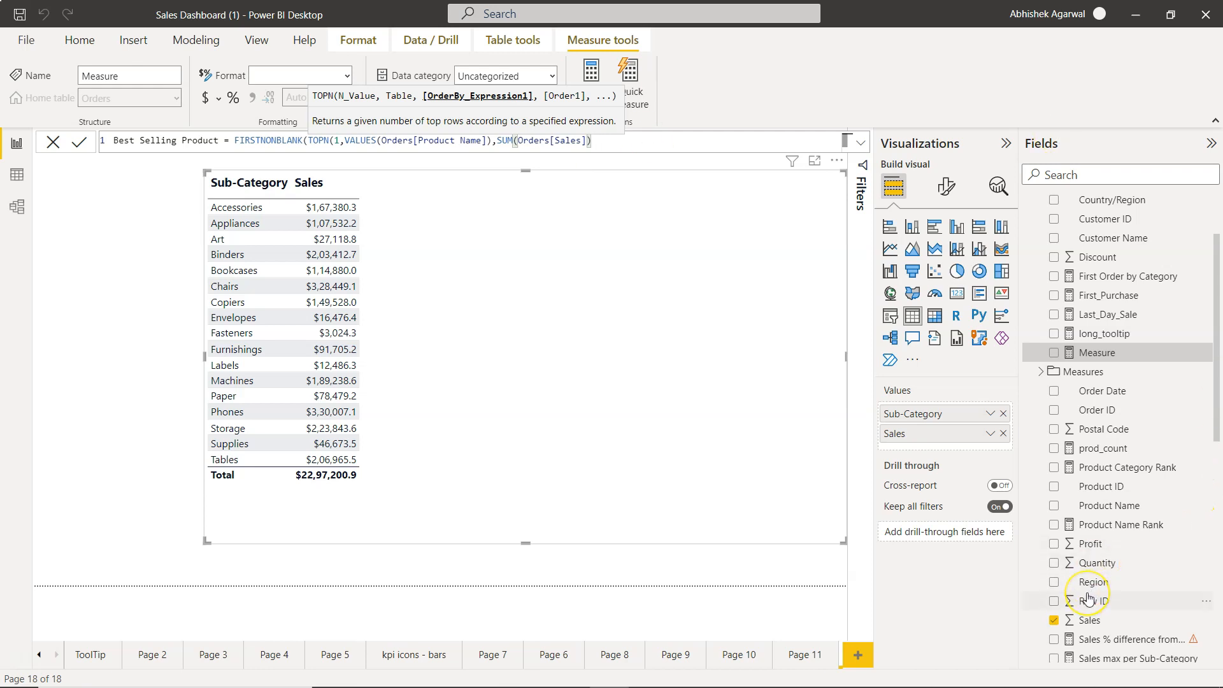
scroll("down", 3)
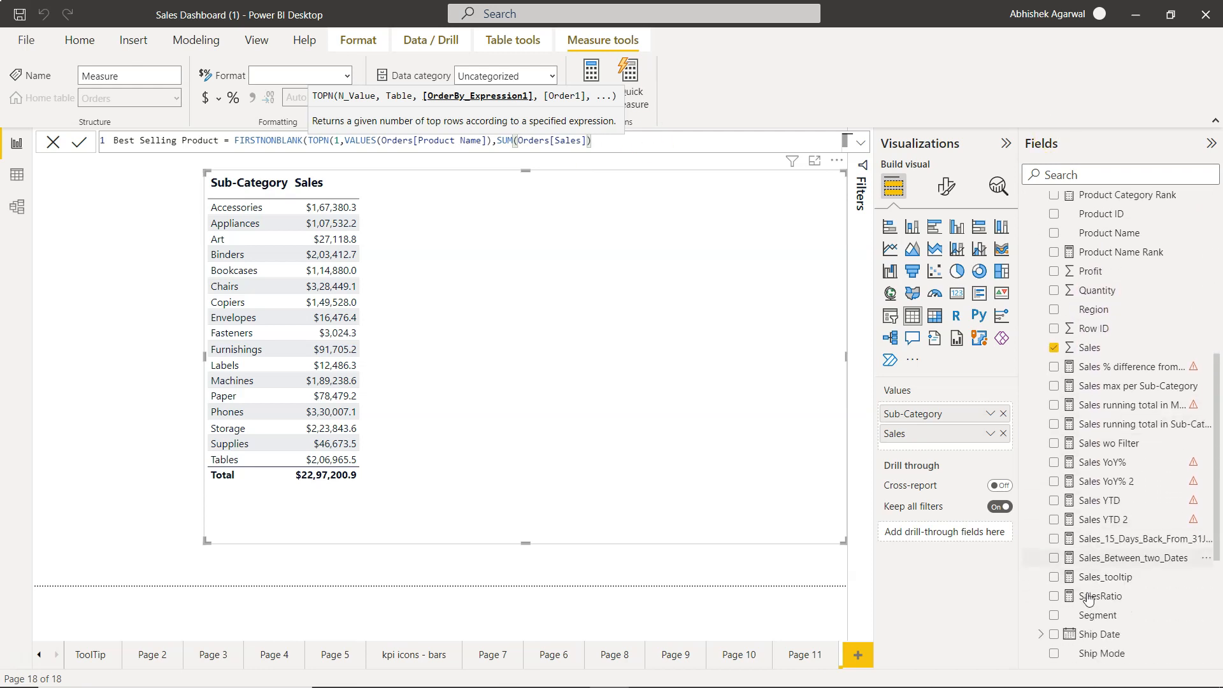
scroll("down", 3)
type(")")
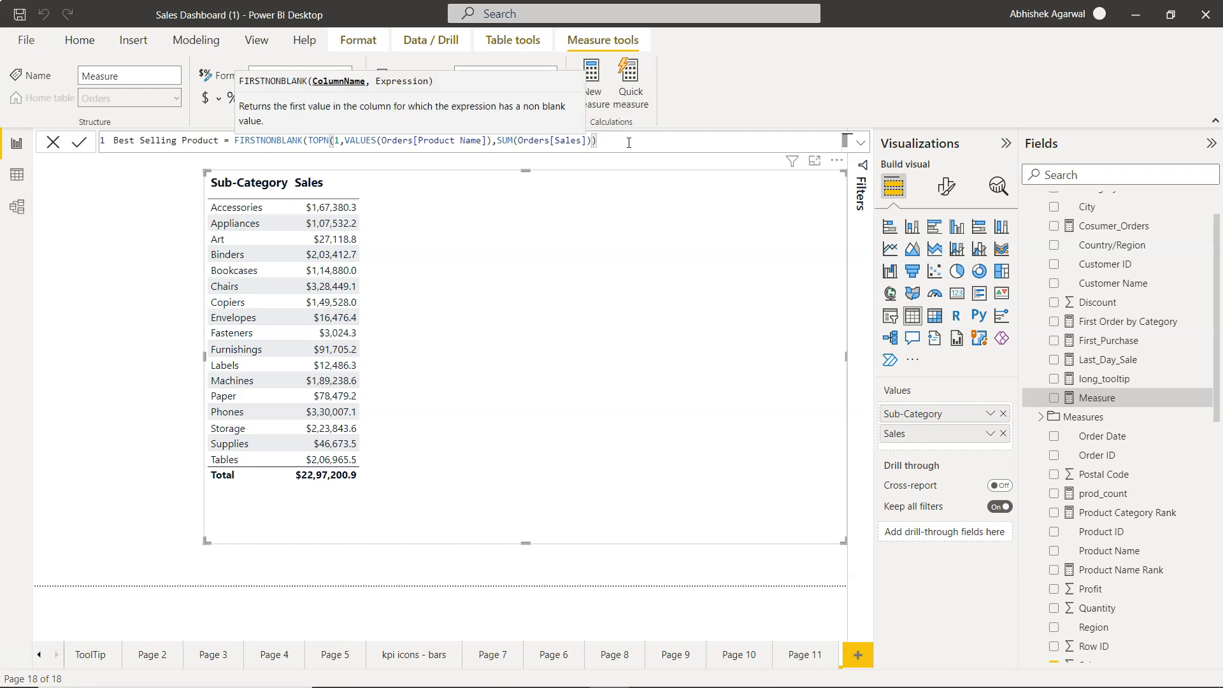
Close FIRSTNONBLANK with ',1)' and commit the Best Selling Product measure
type(",")
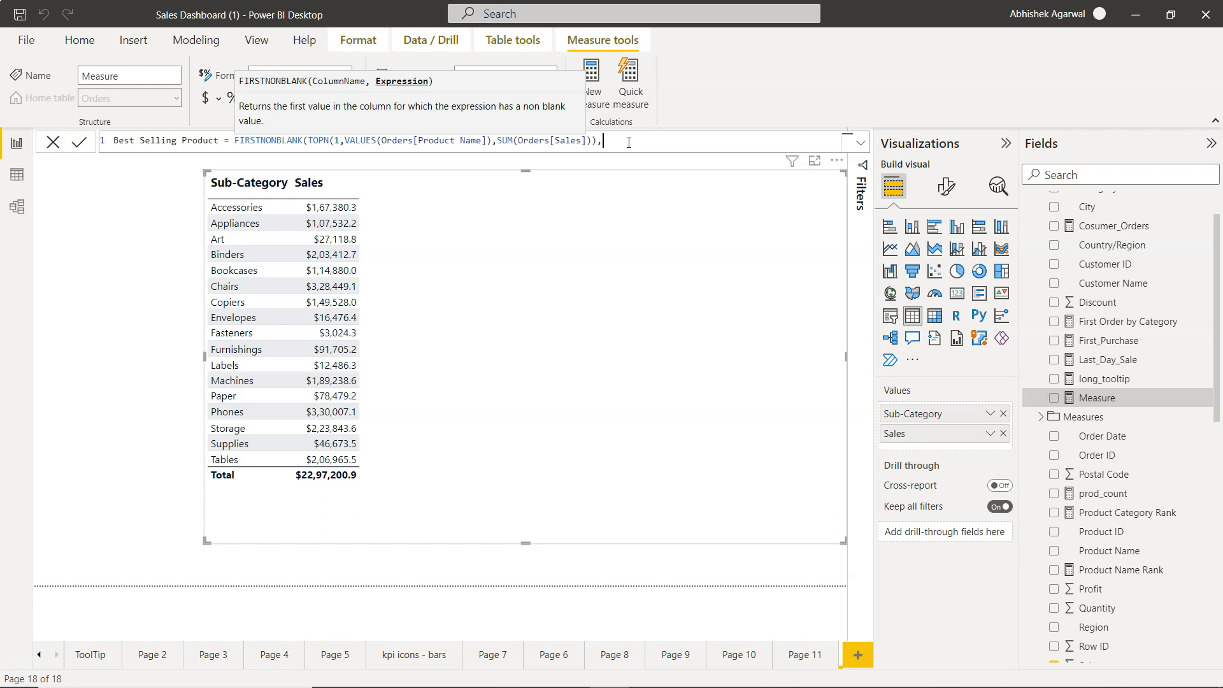
type("1")
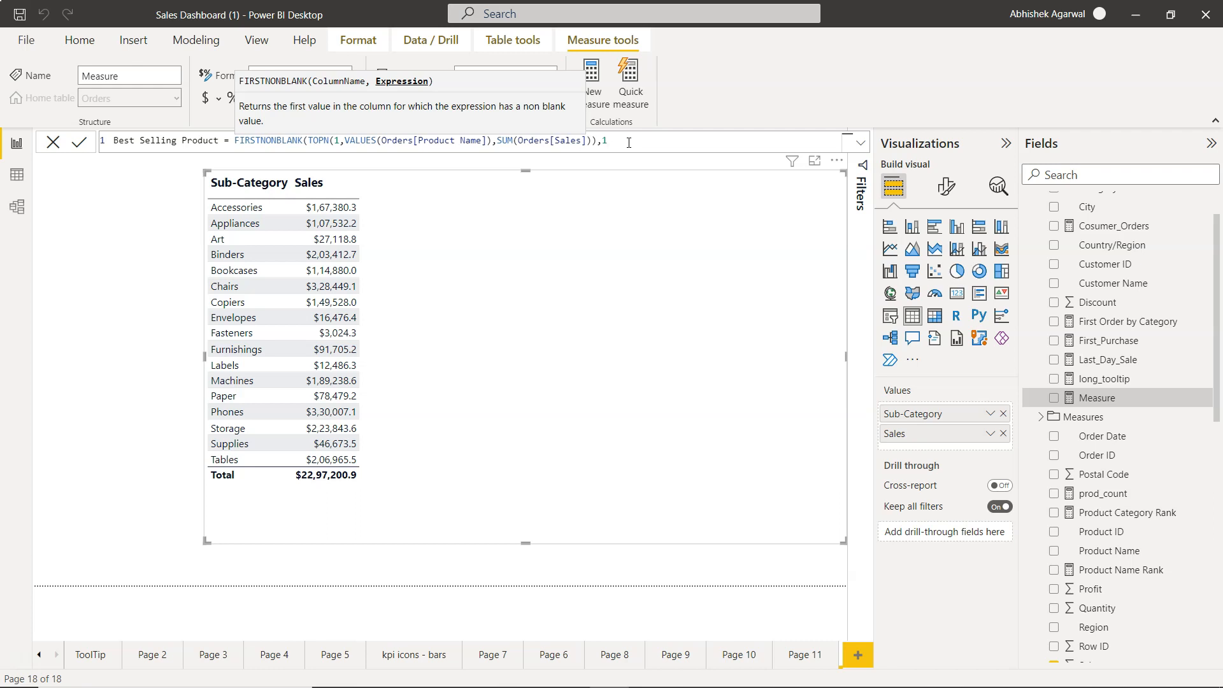
left_click(79, 142)
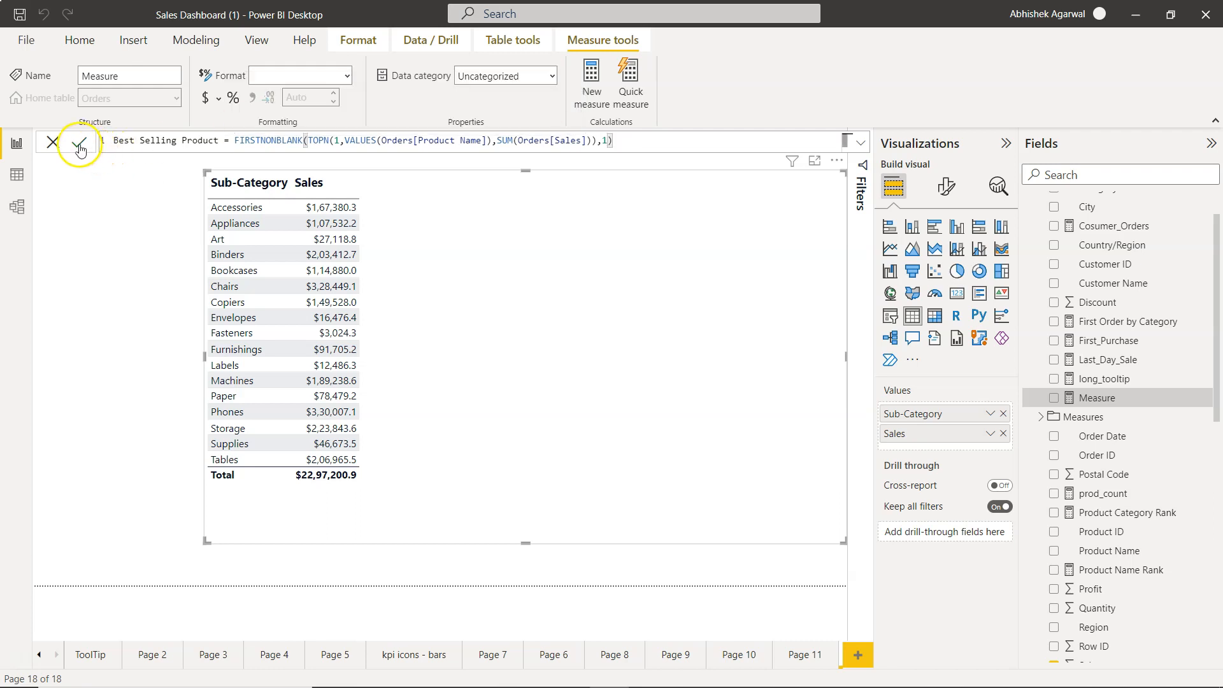
left_click(78, 141)
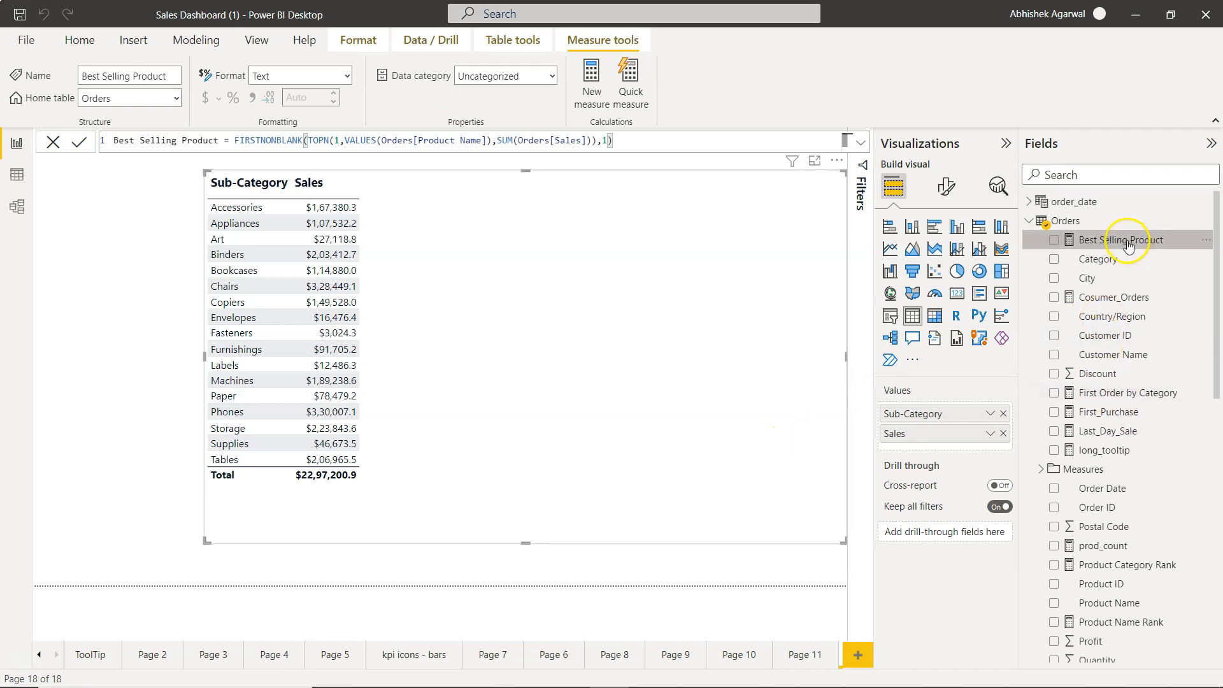
Drag the Best Selling Product measure into the table's Values well as a new column
left_click_drag(1121, 239, 940, 443)
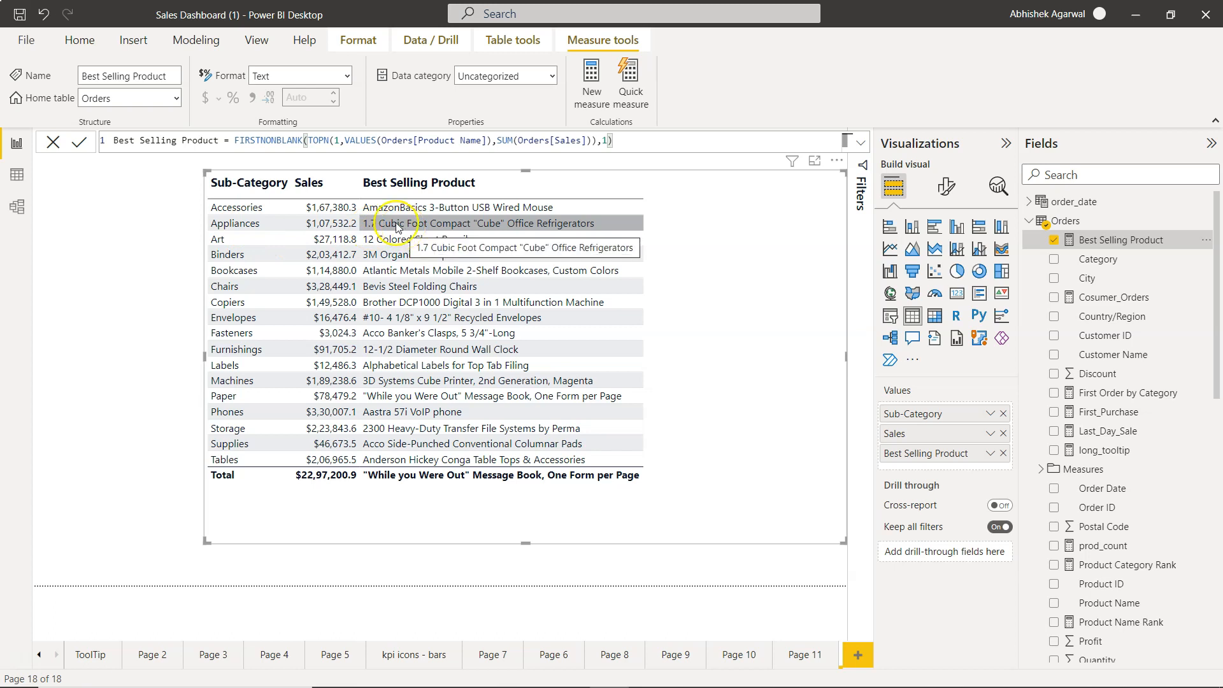
mouse_move(441, 253)
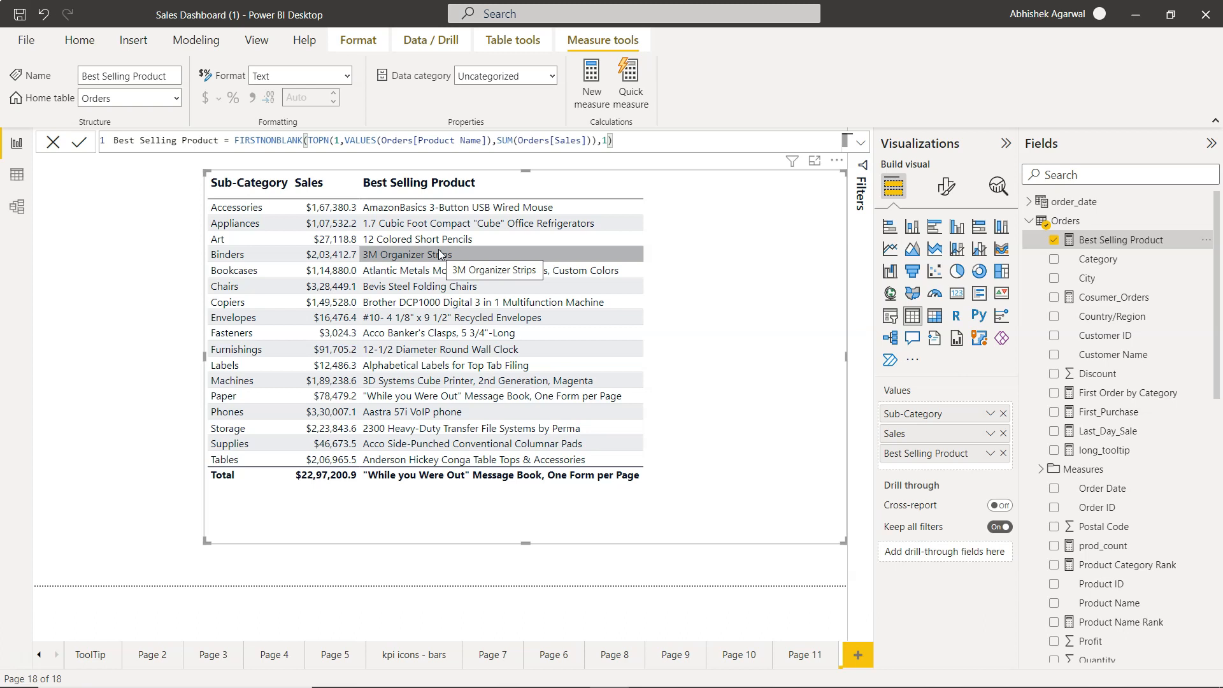
mouse_move(235, 287)
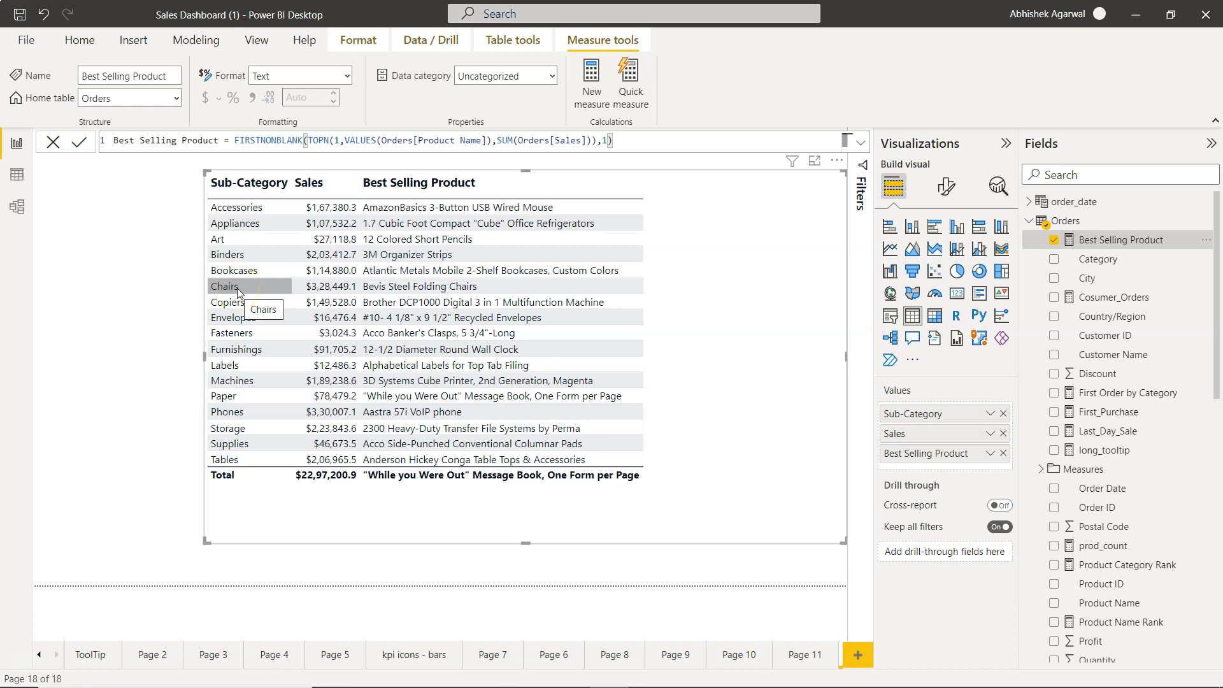
mouse_move(236, 349)
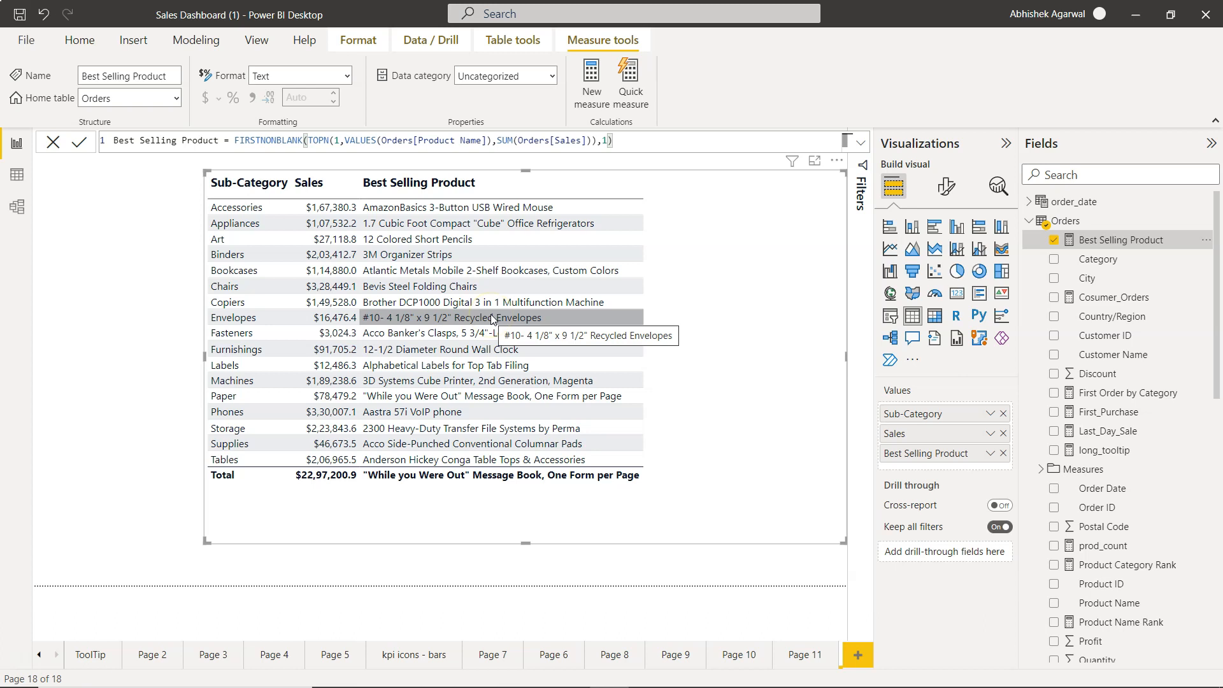
mouse_move(777, 260)
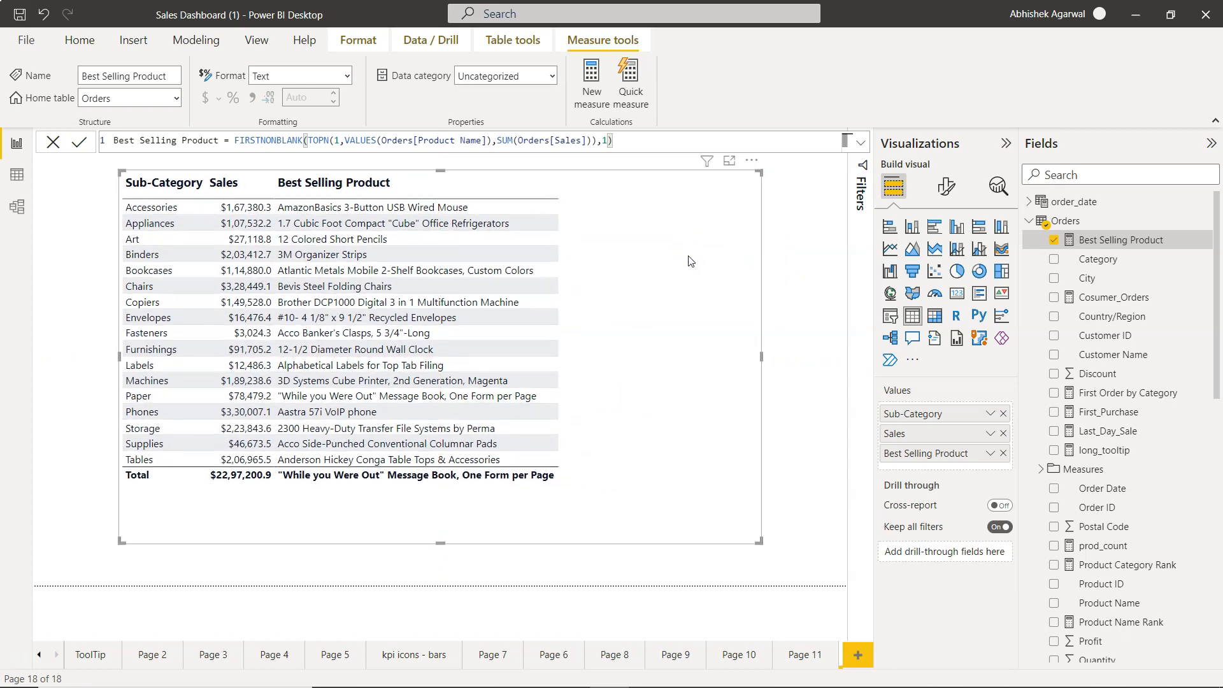
mouse_move(397, 206)
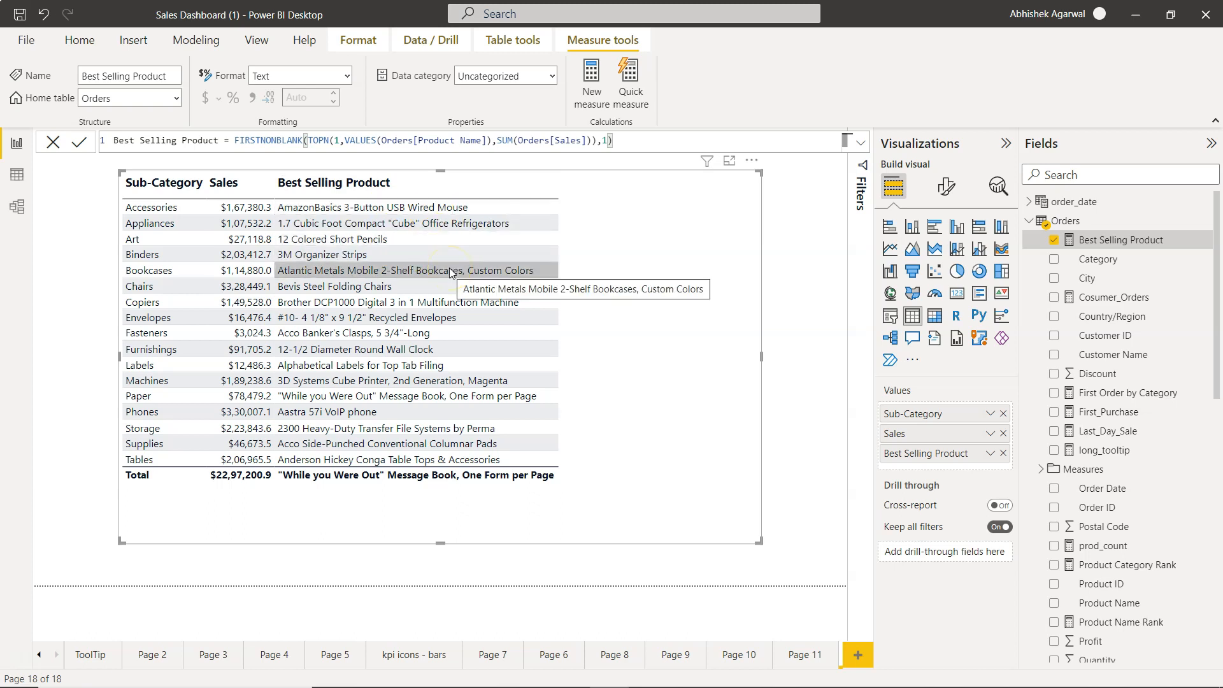
mouse_move(630, 287)
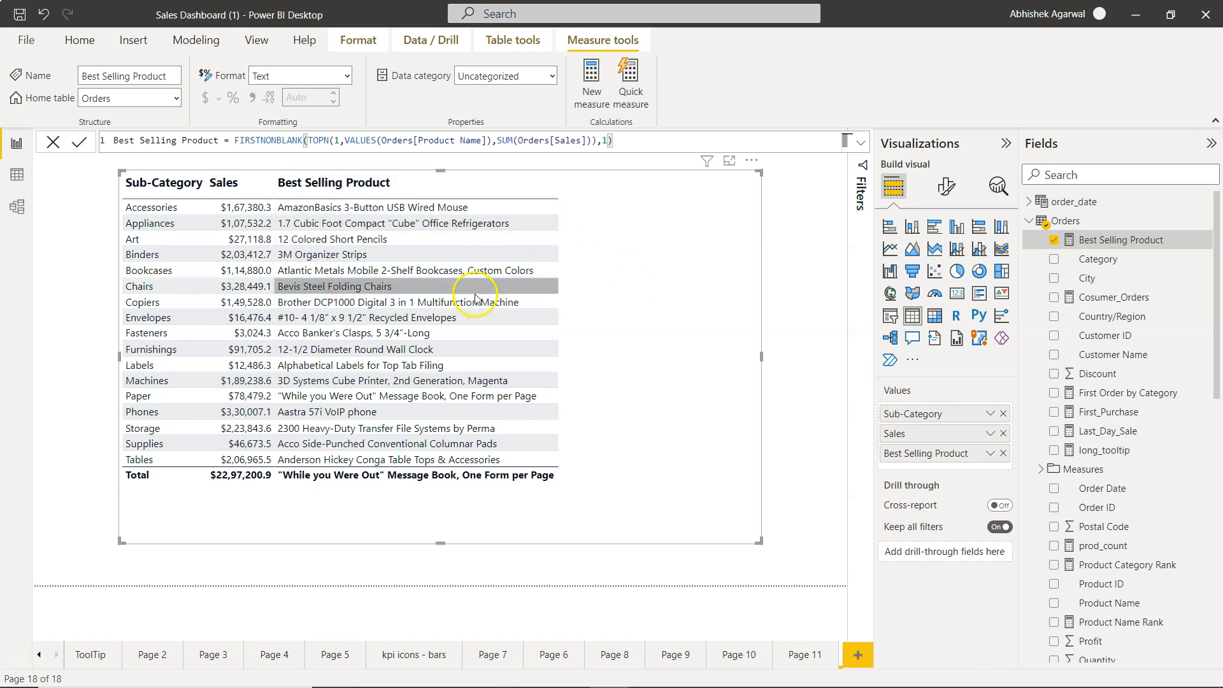
mouse_move(470, 255)
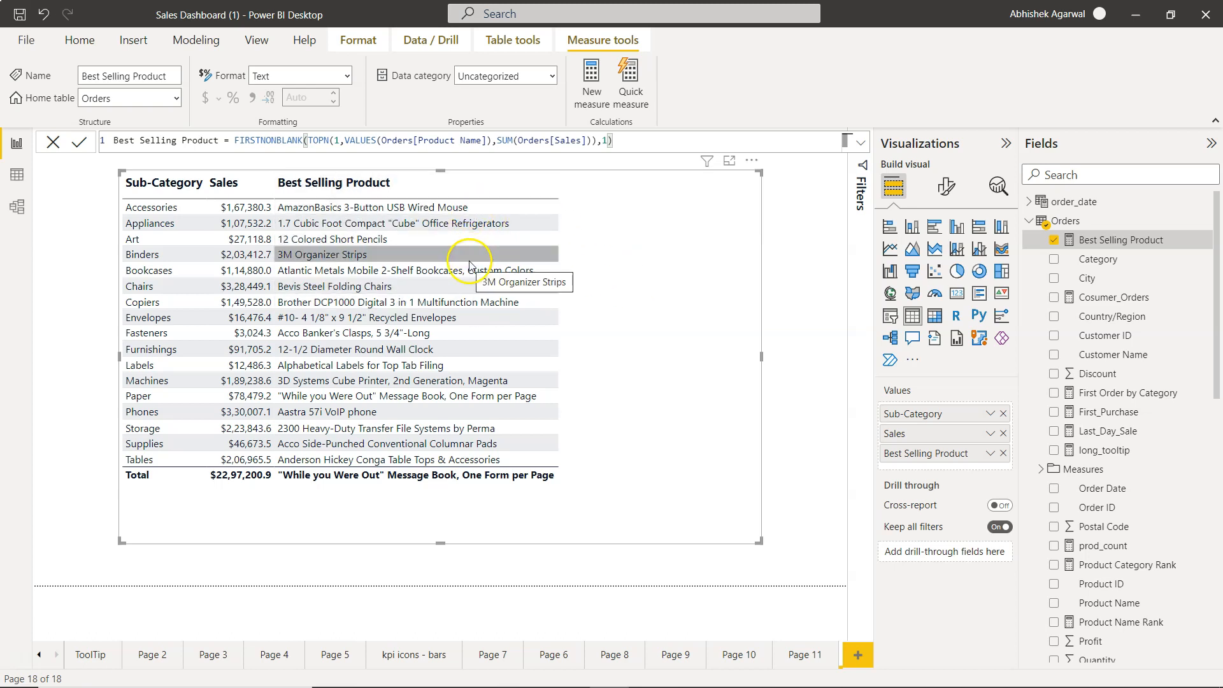